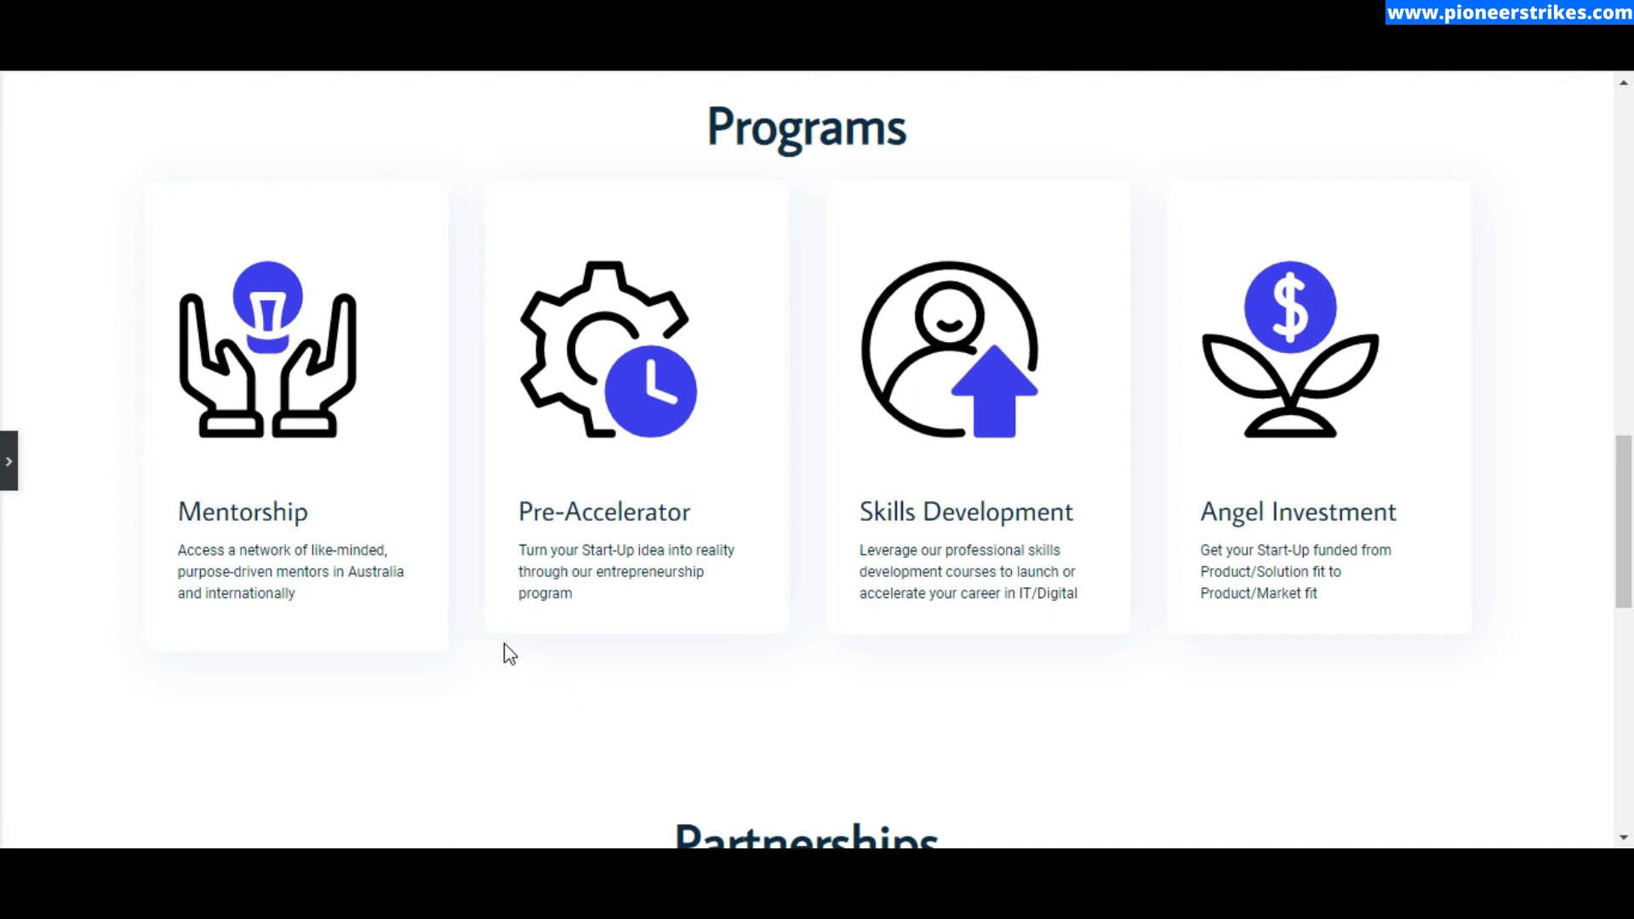
Bring back the Elementor sidebar and open the EXISTING TECH START UPs icon box's Style settings.
scroll(down, 3)
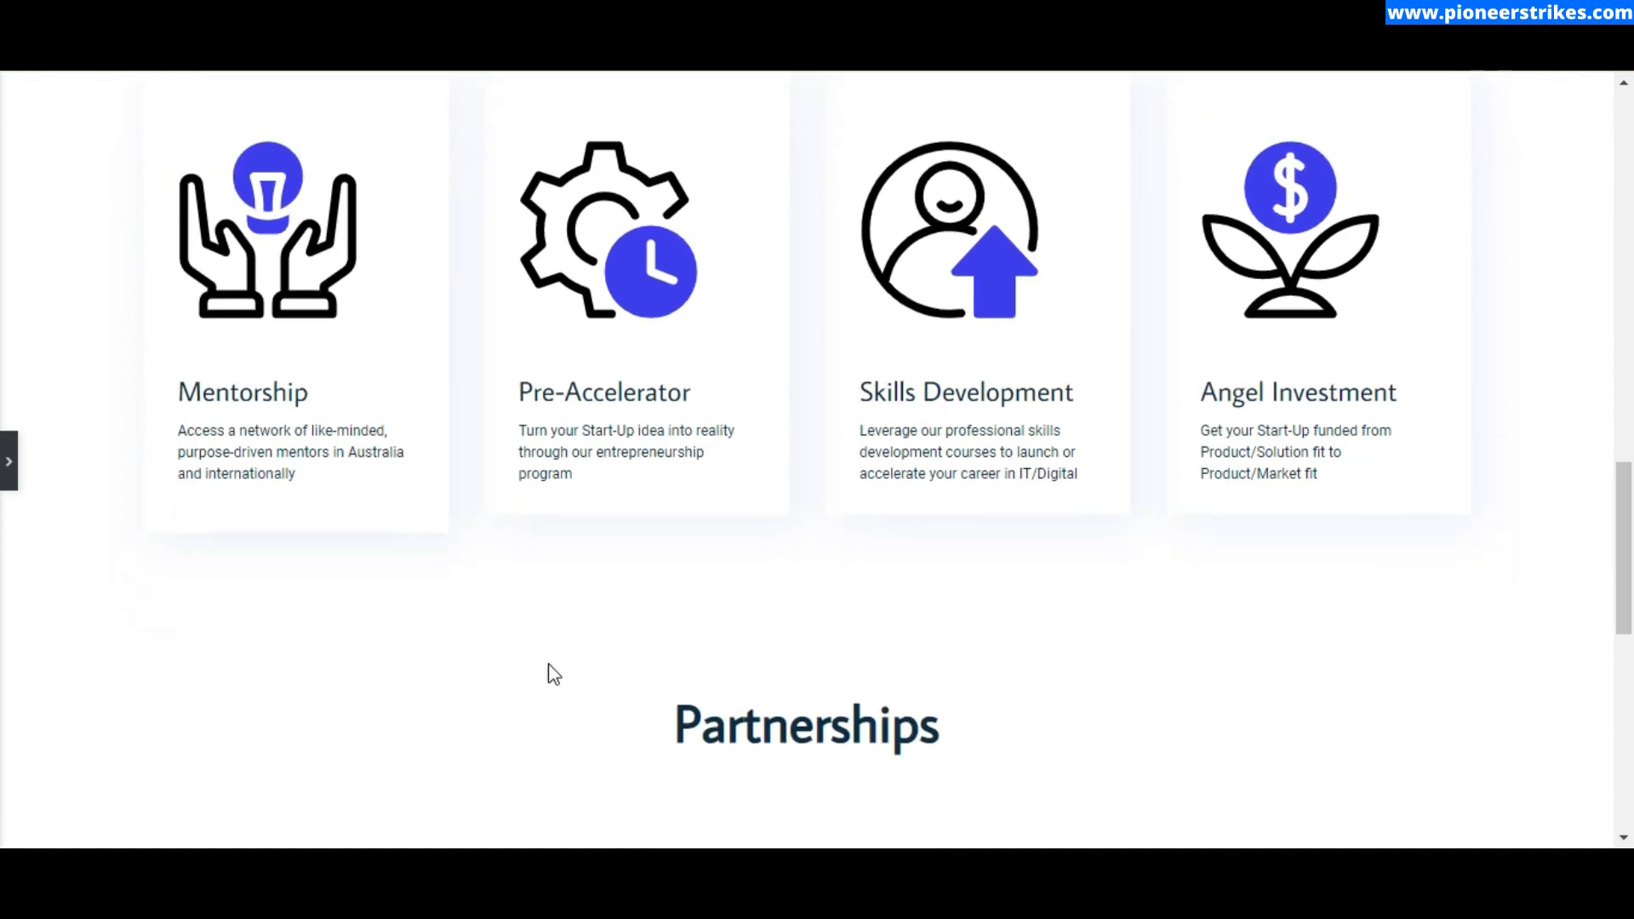
scroll(down, 3)
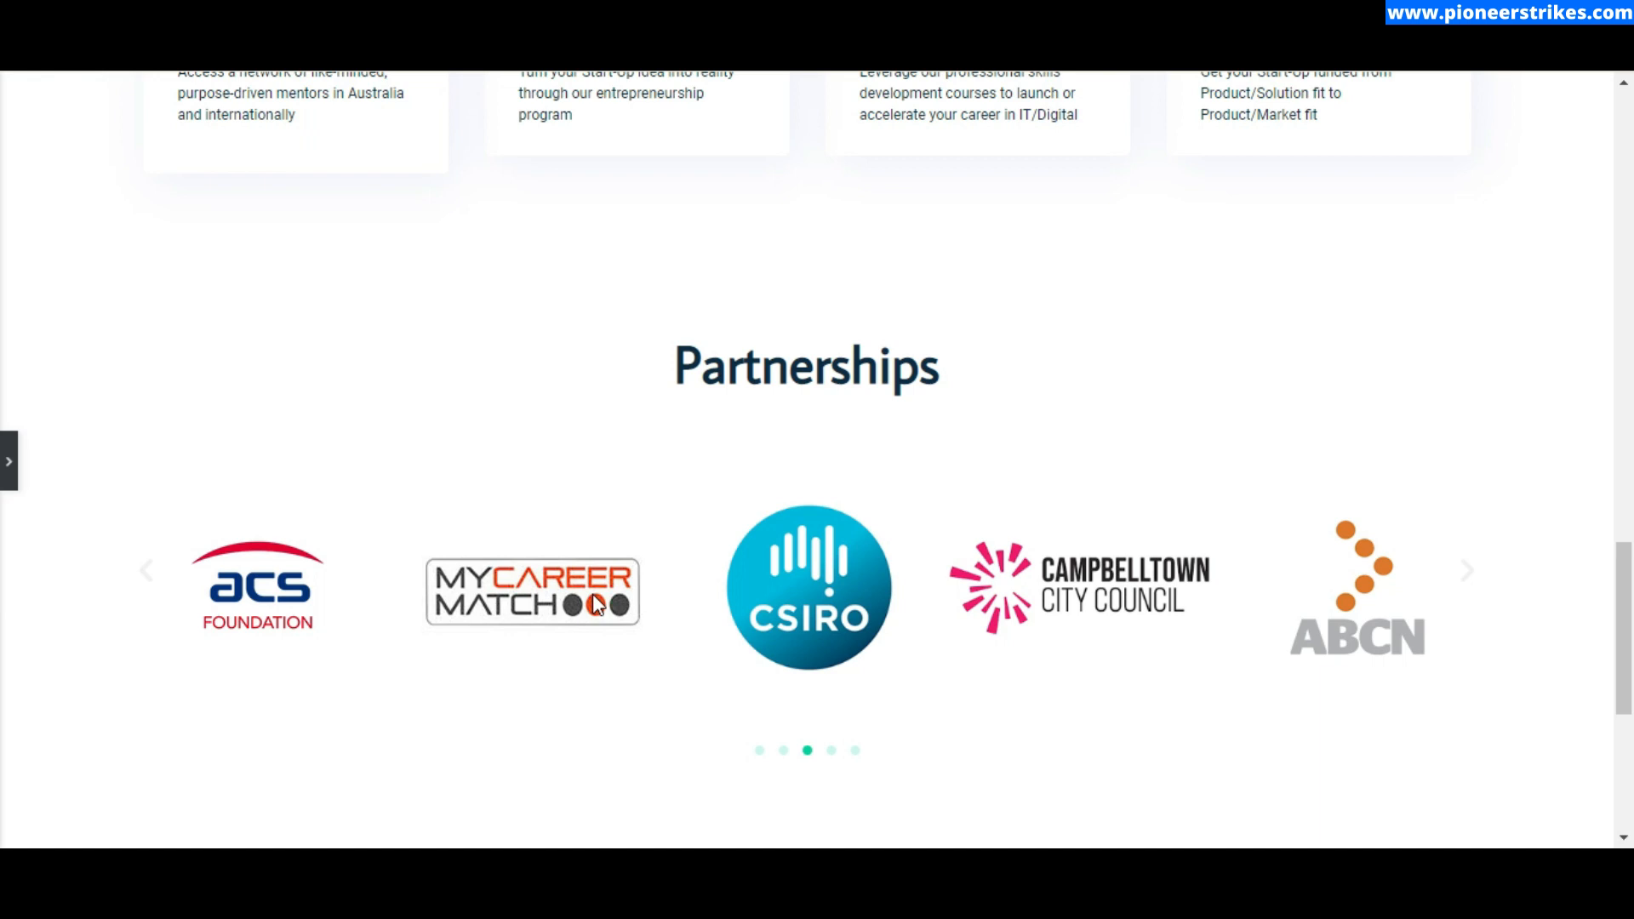
scroll(up, 3)
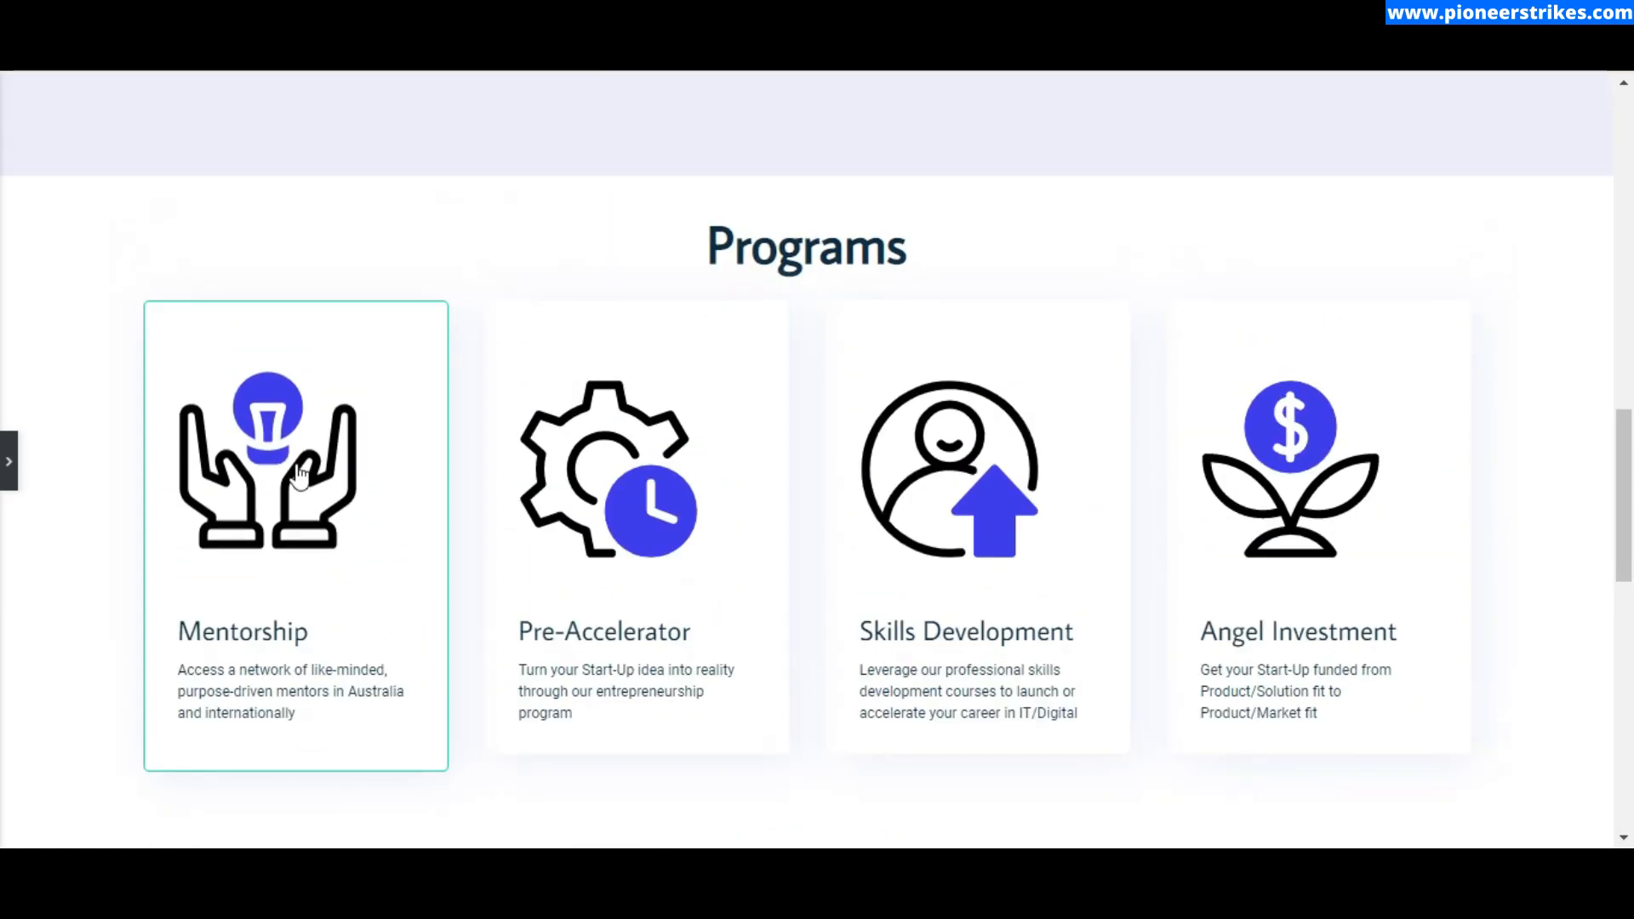
mouse_move(737, 497)
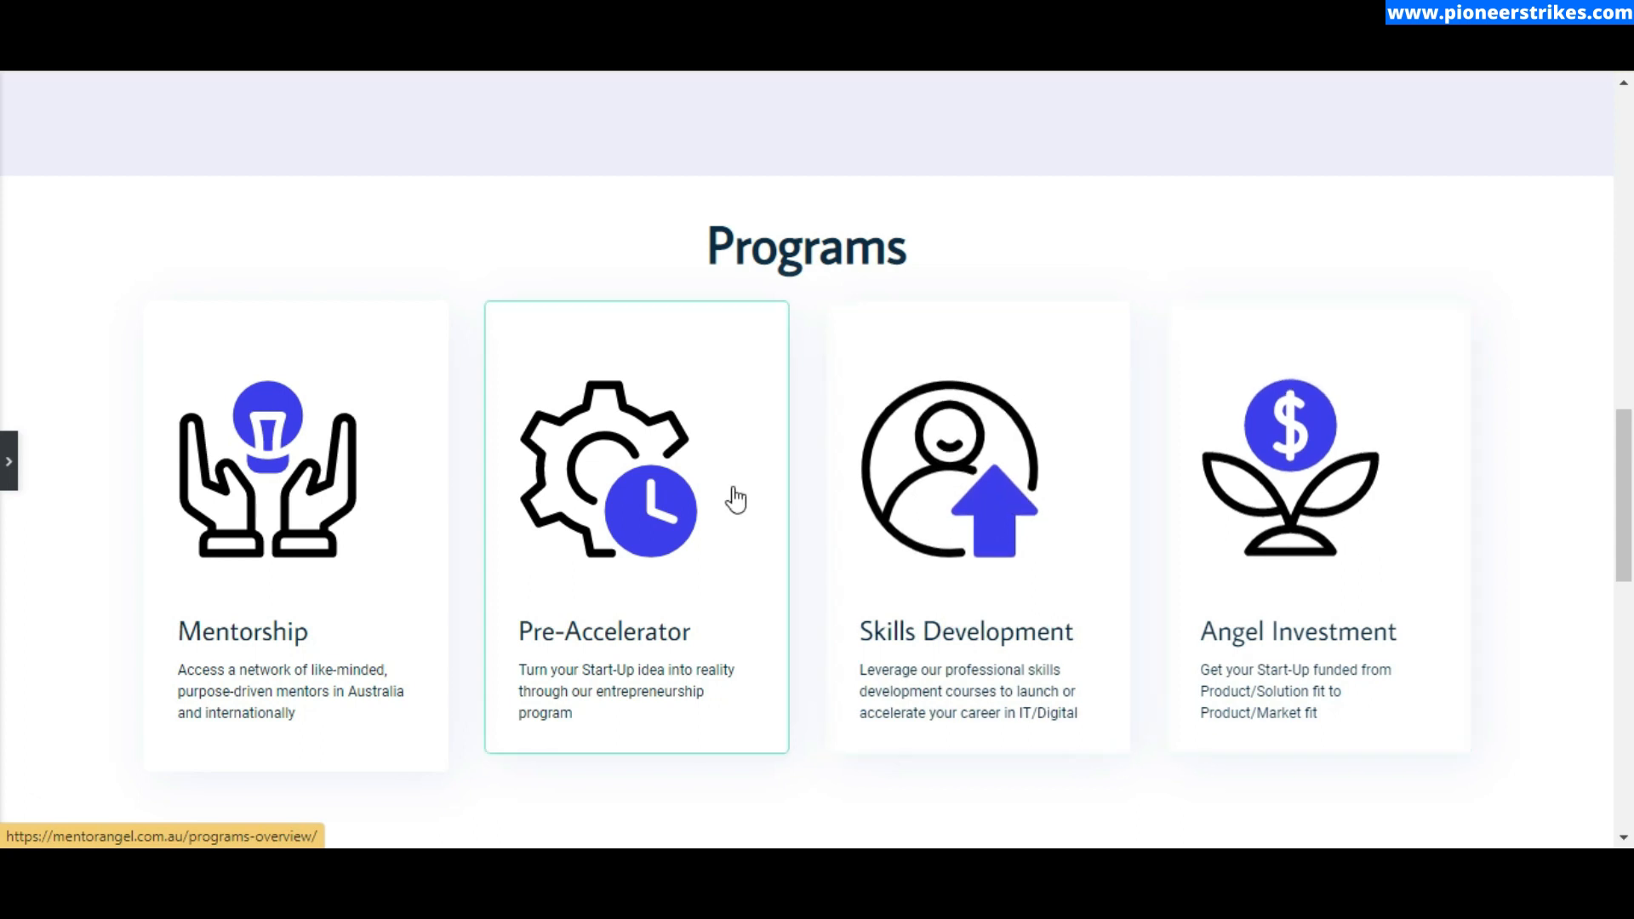
scroll(down, 3)
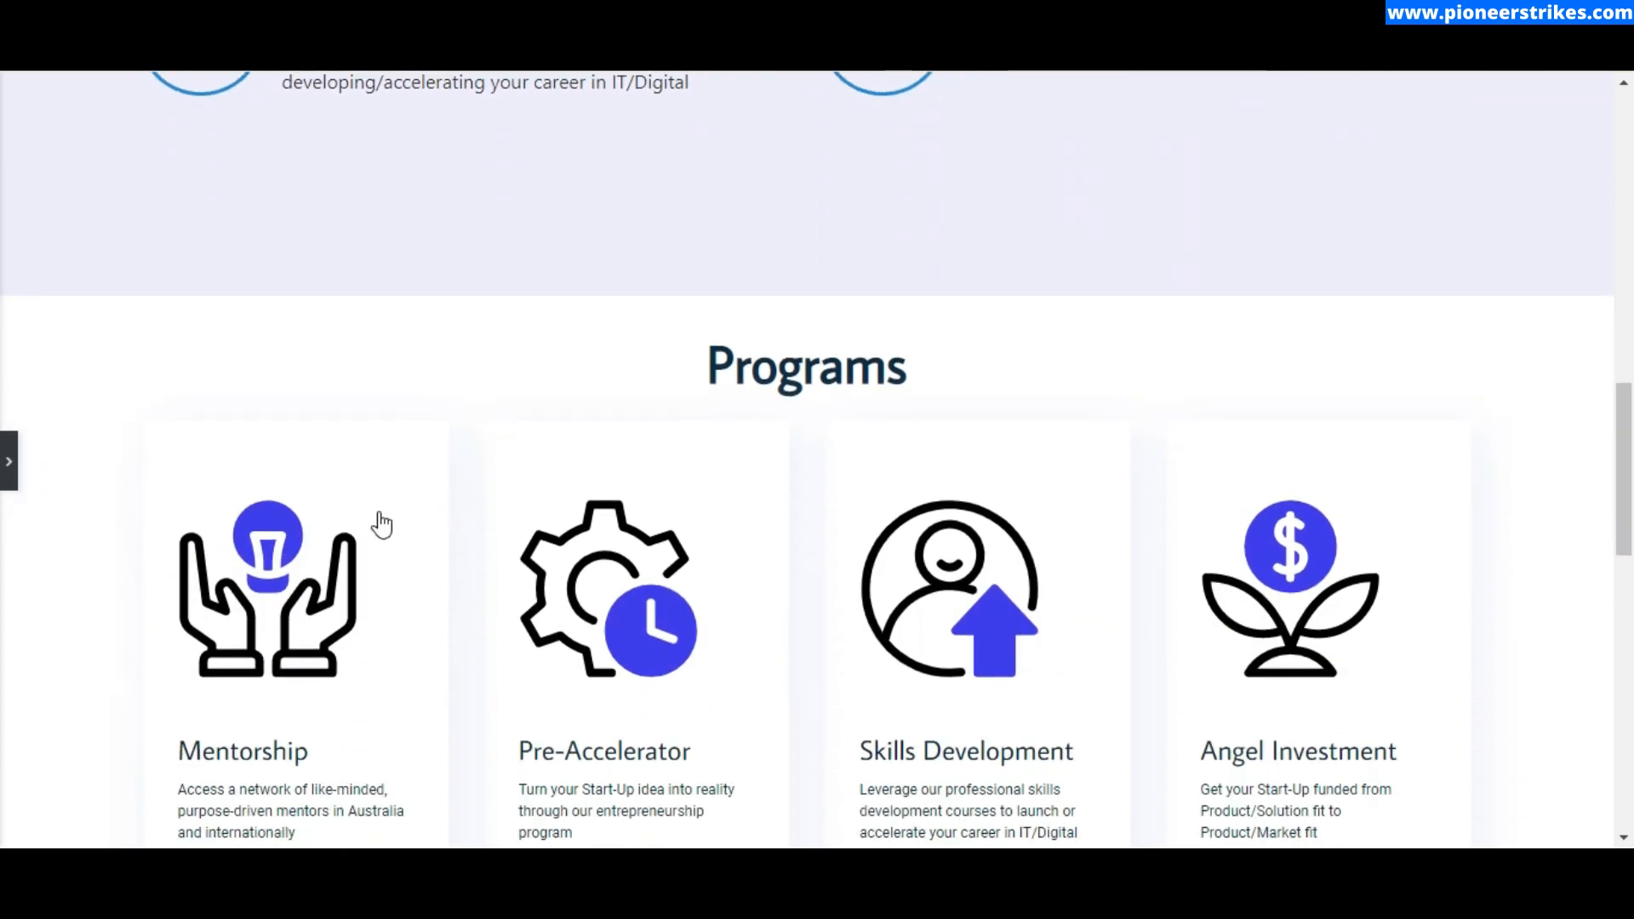
mouse_move(297, 500)
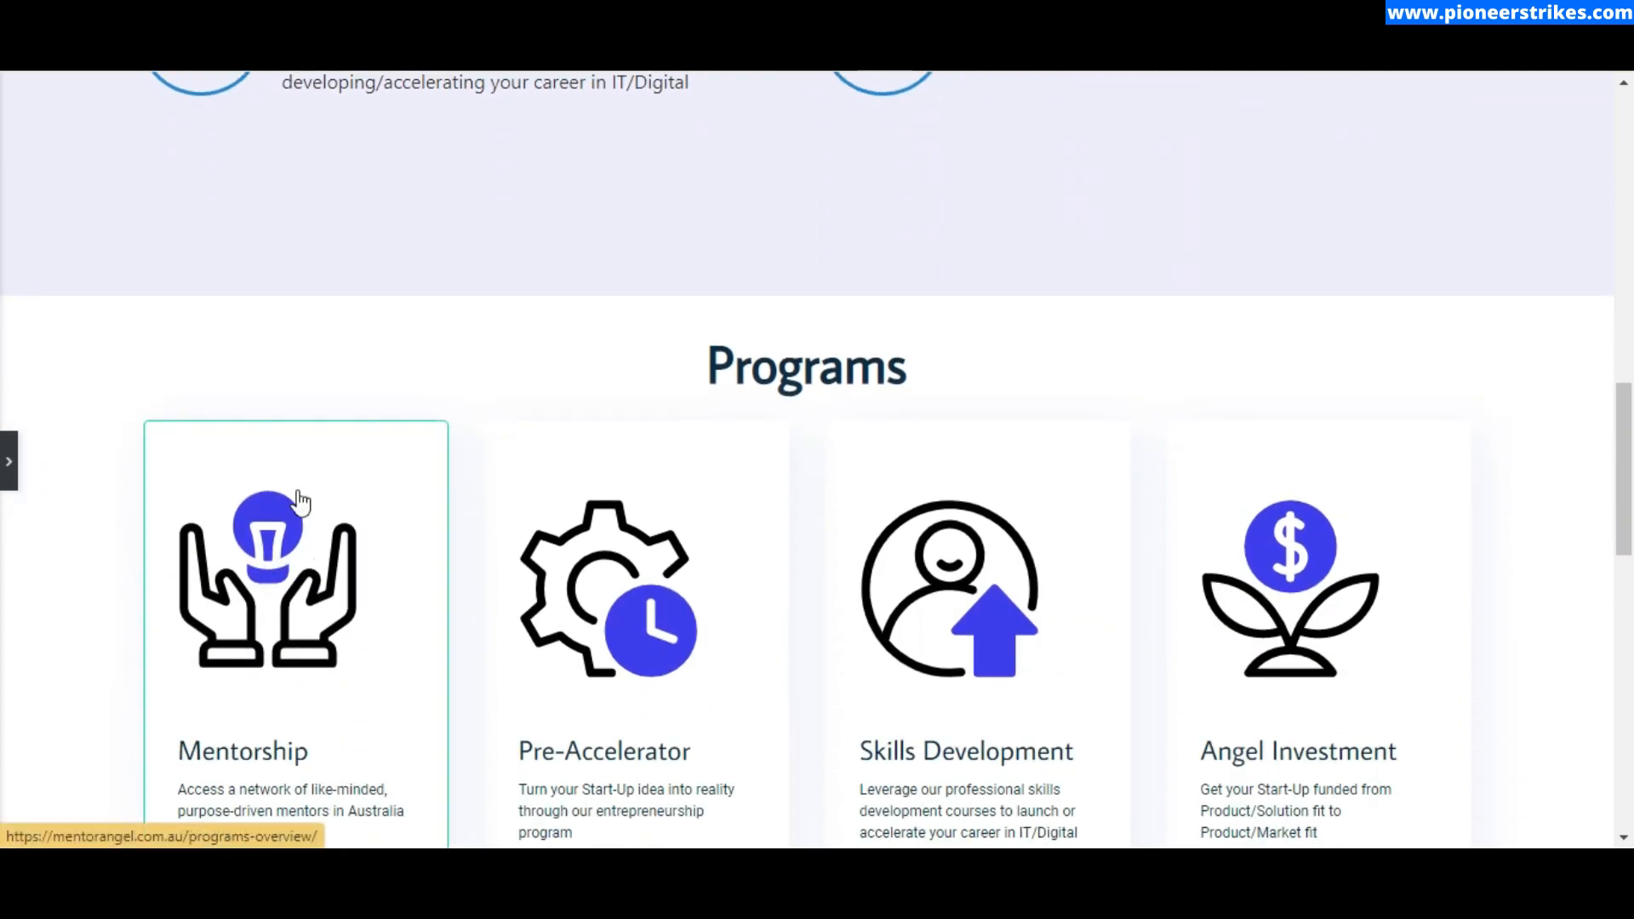
mouse_move(255, 506)
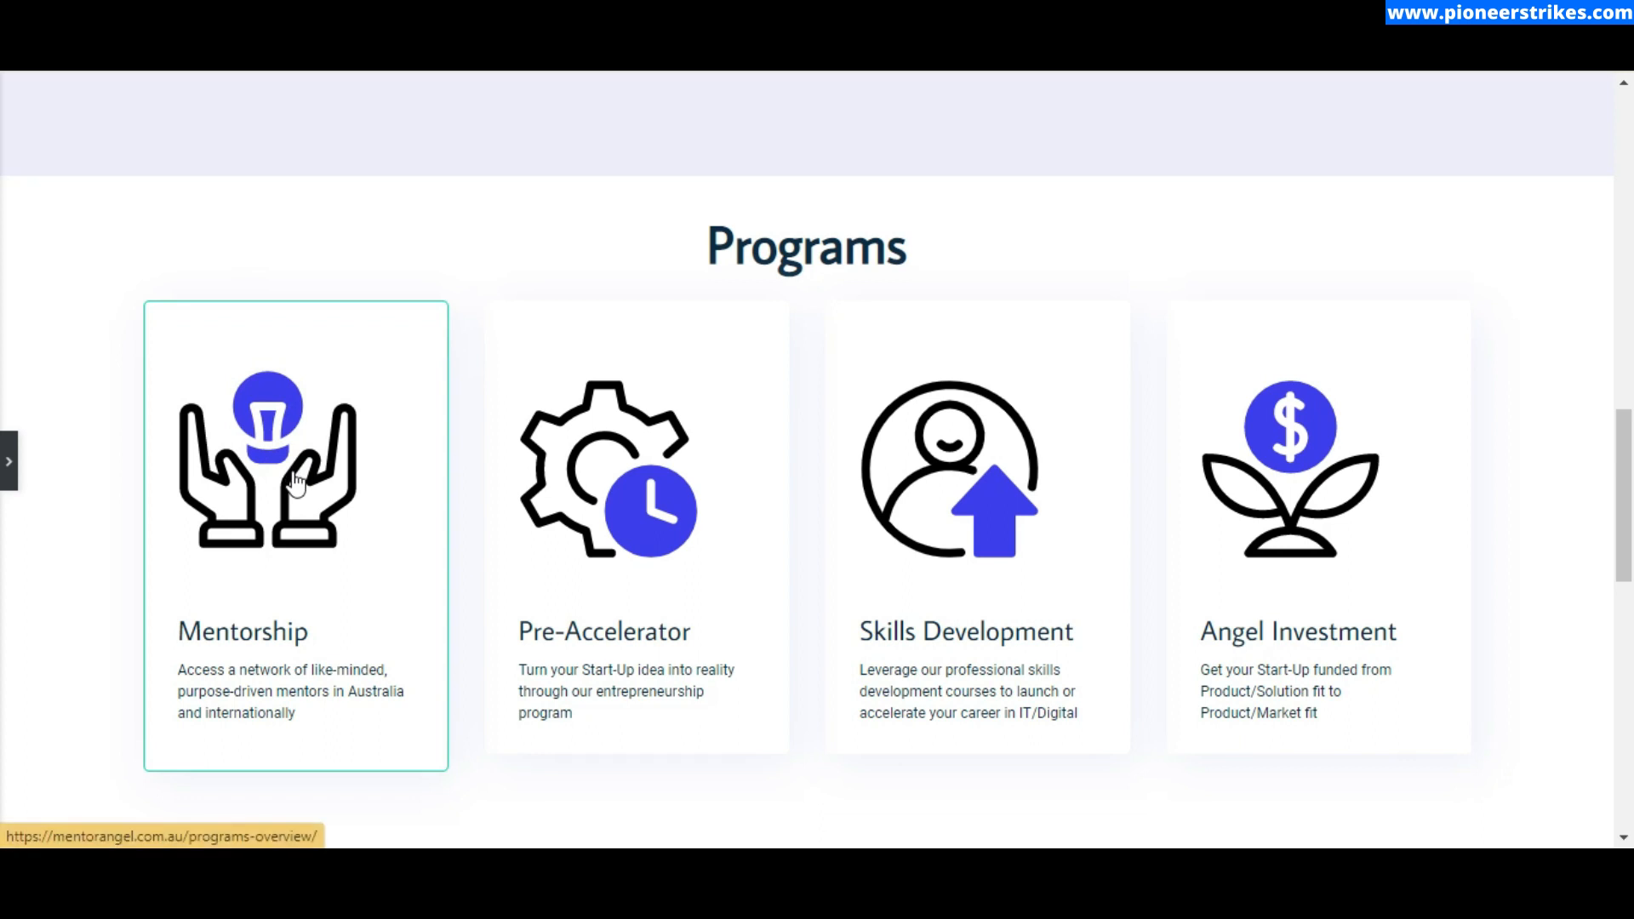
mouse_move(388, 505)
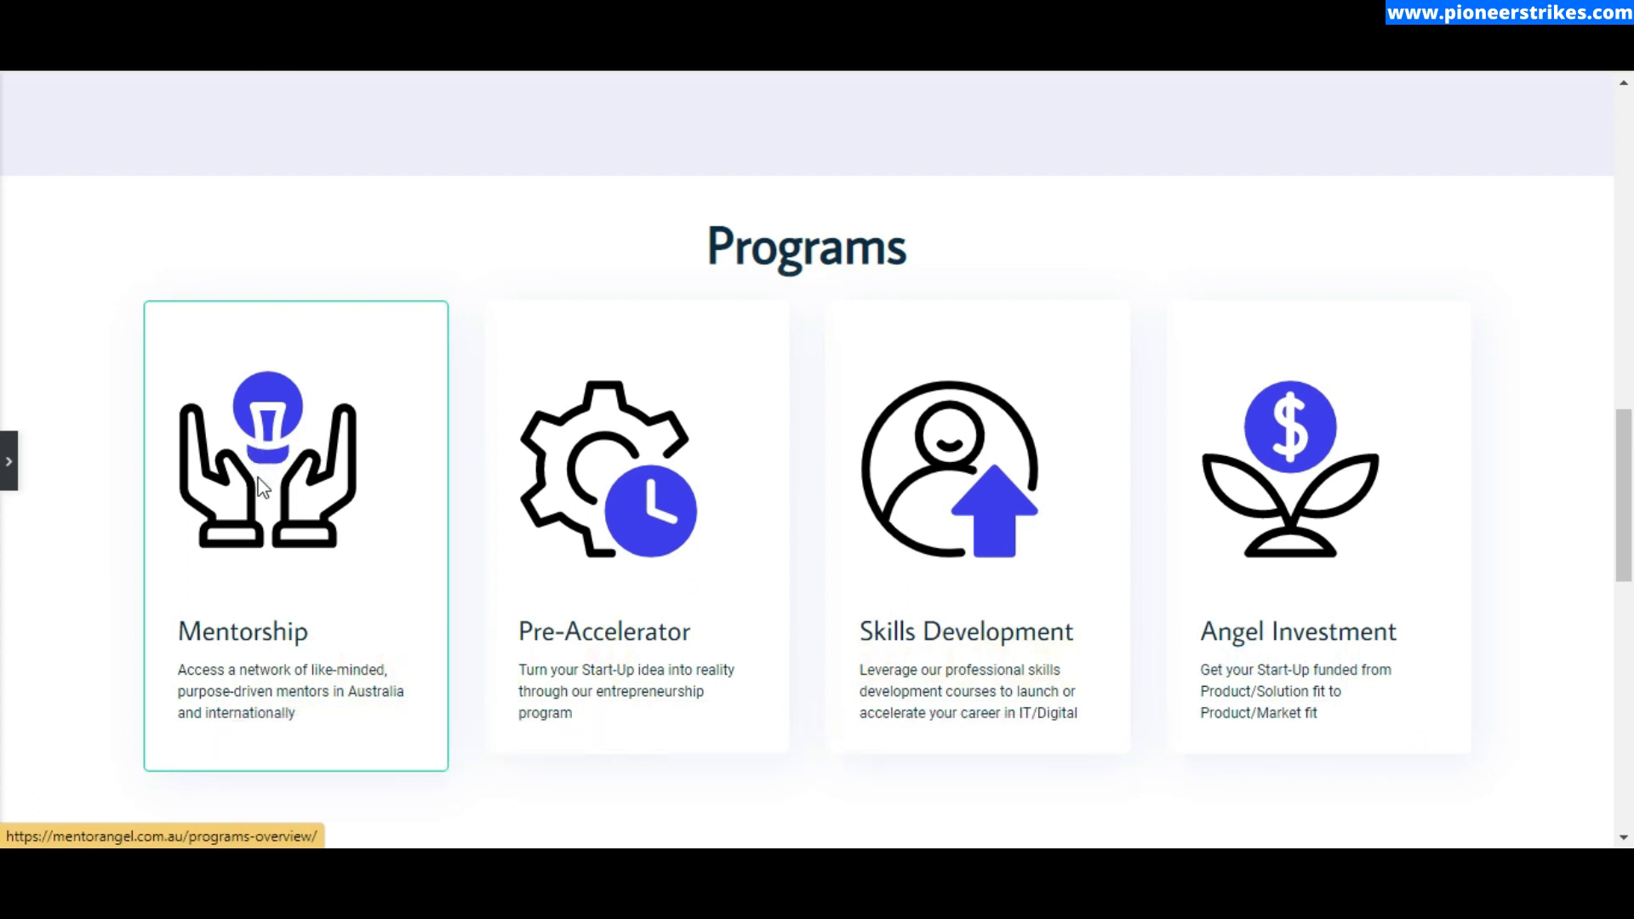
right_click(265, 484)
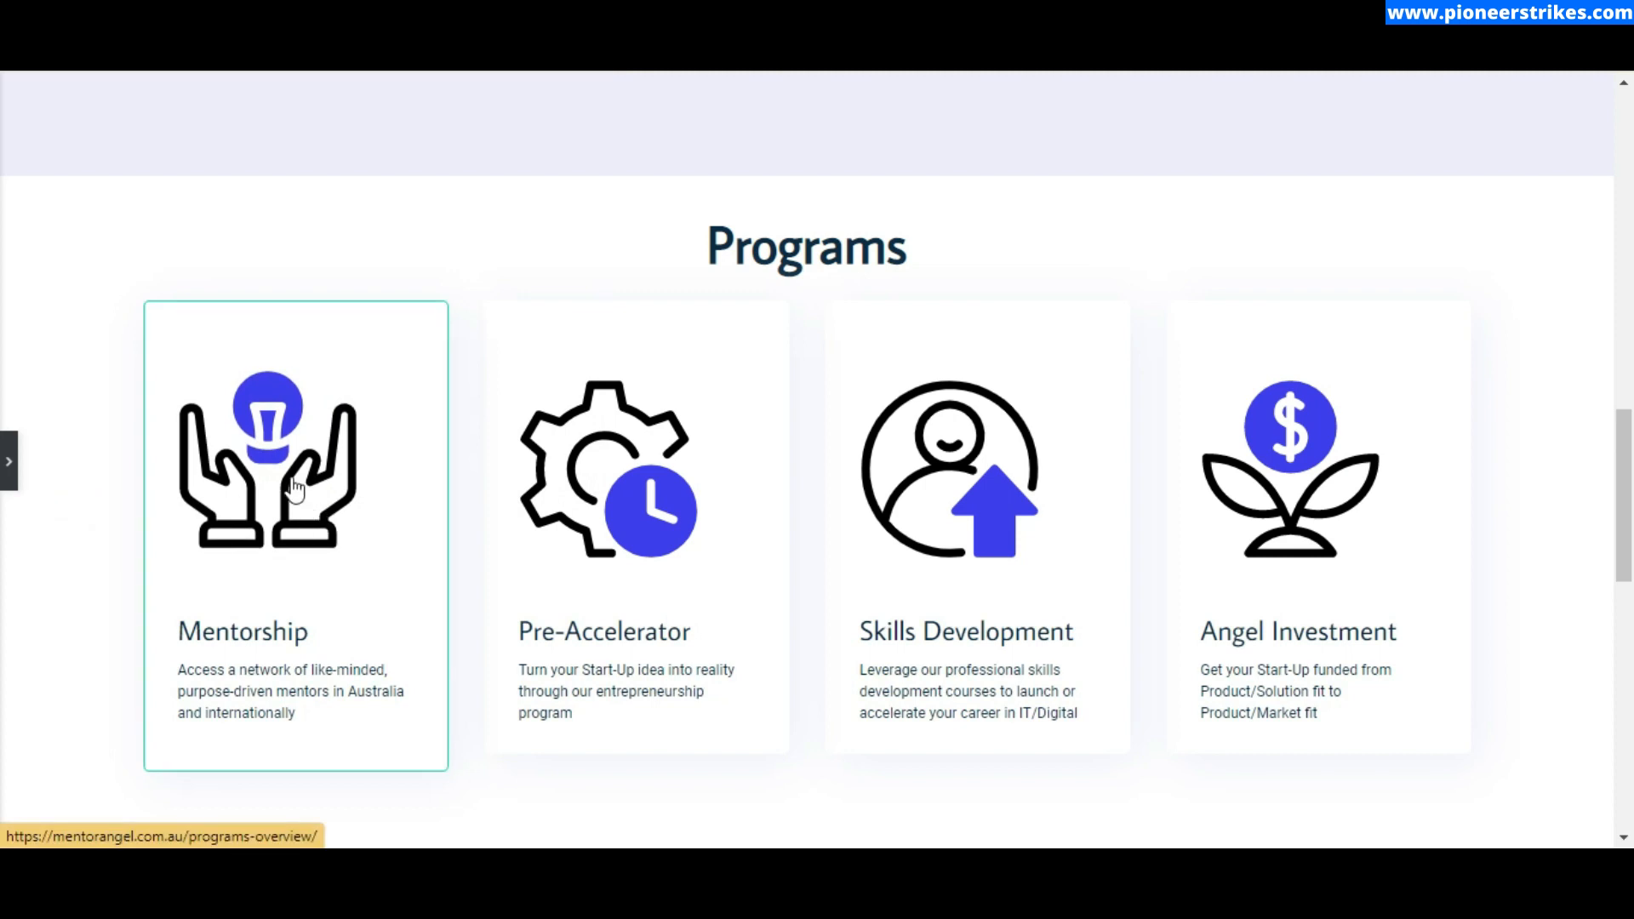
mouse_move(282, 451)
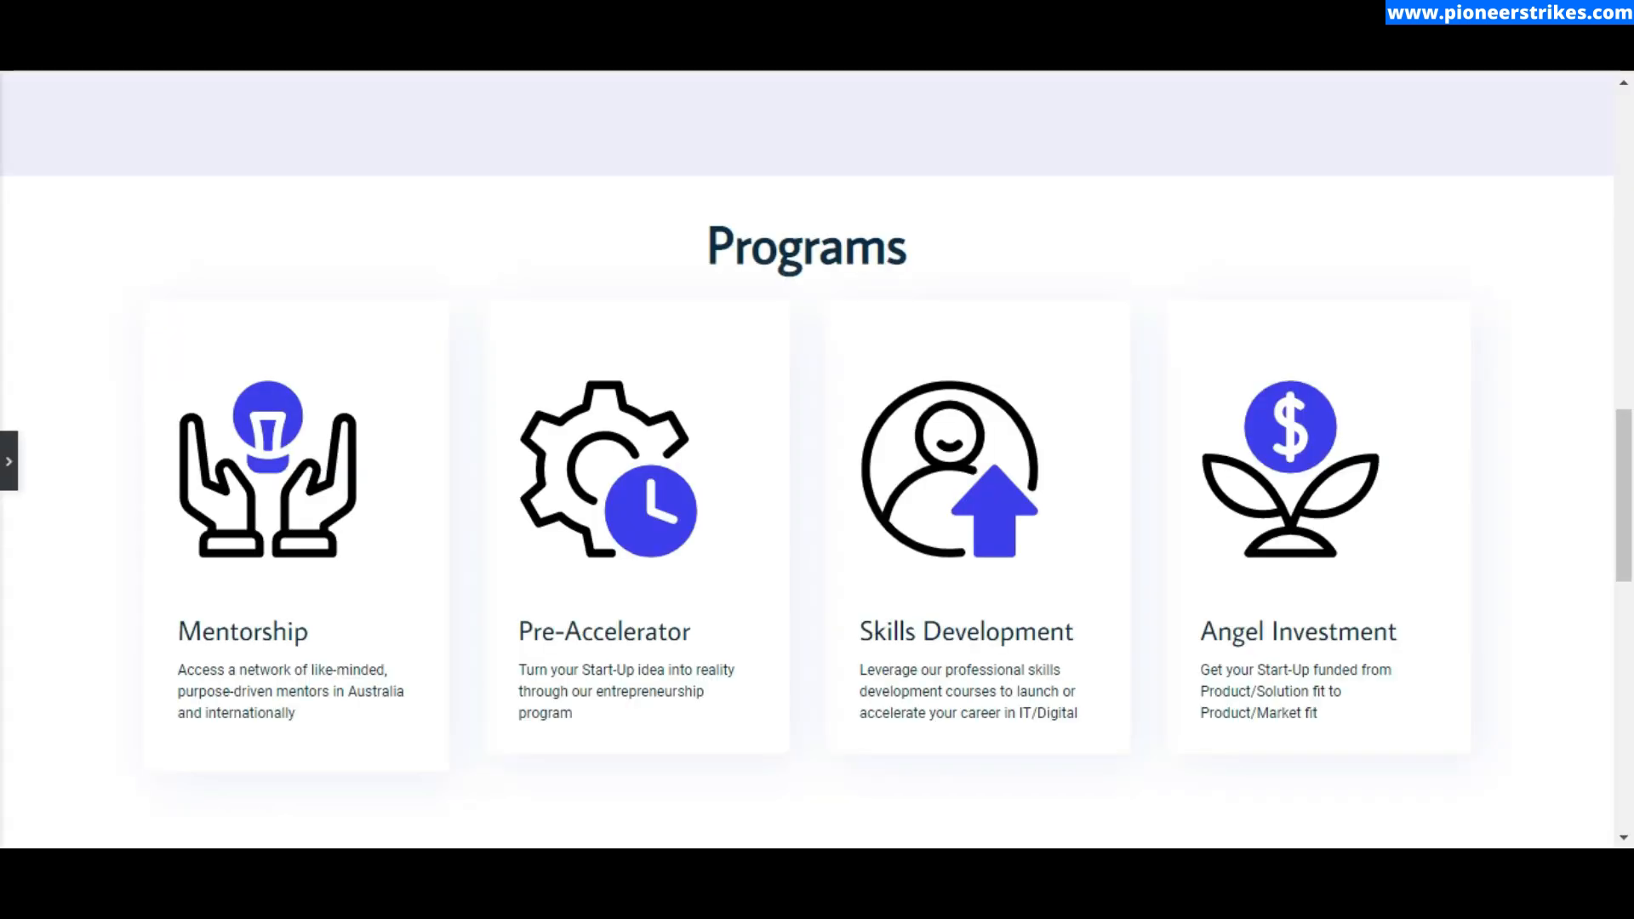
scroll(down, 3)
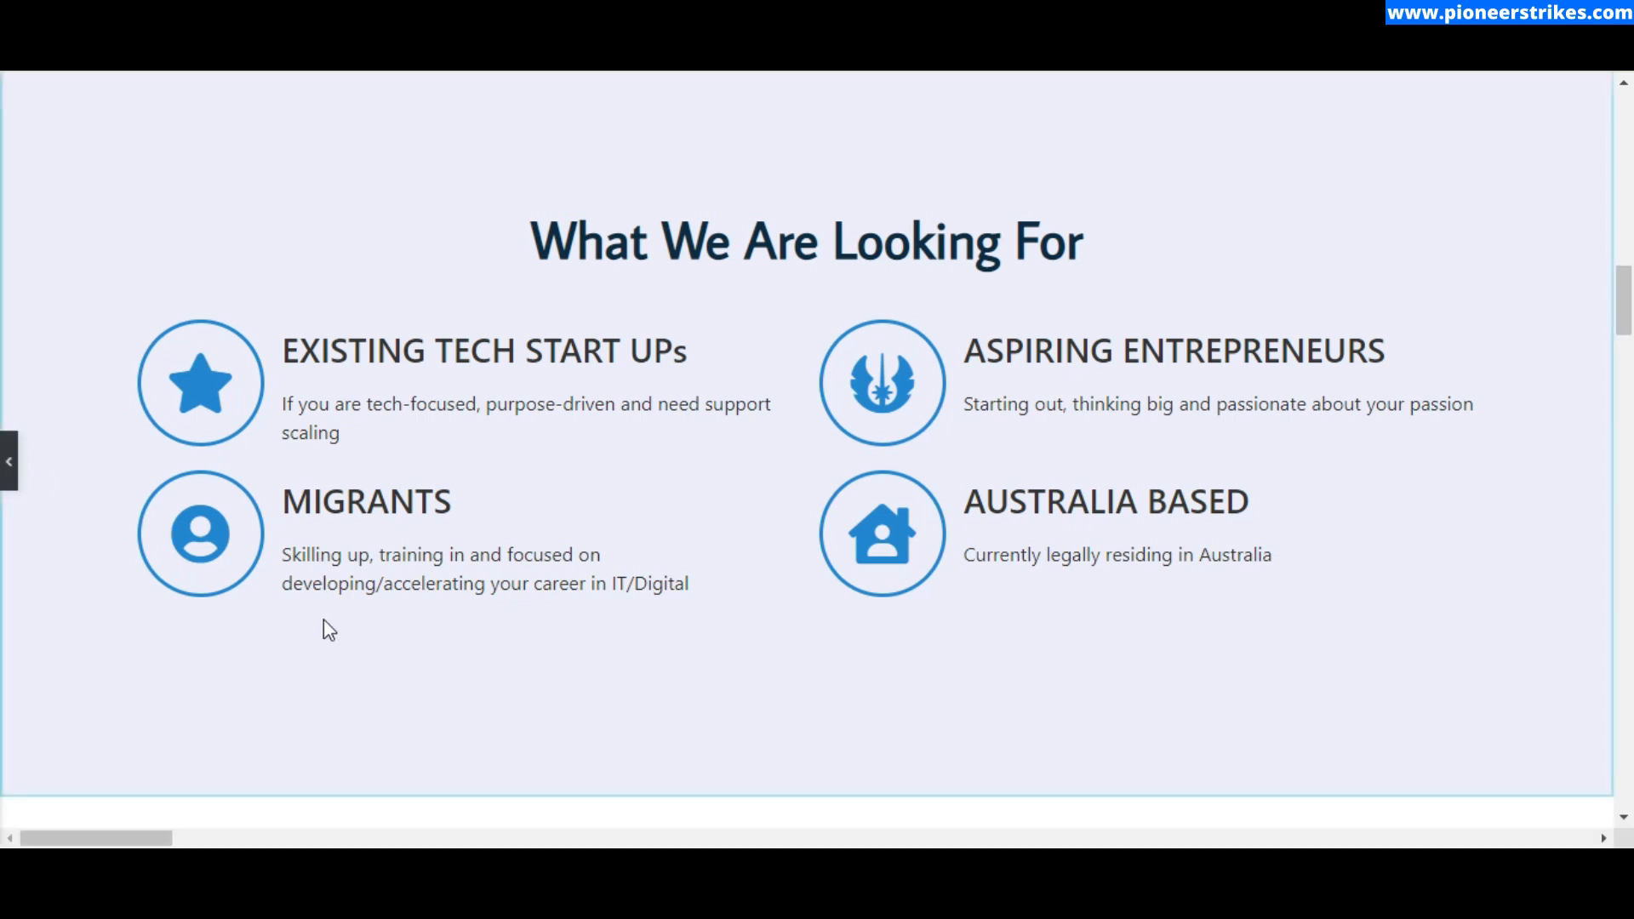
click(10, 461)
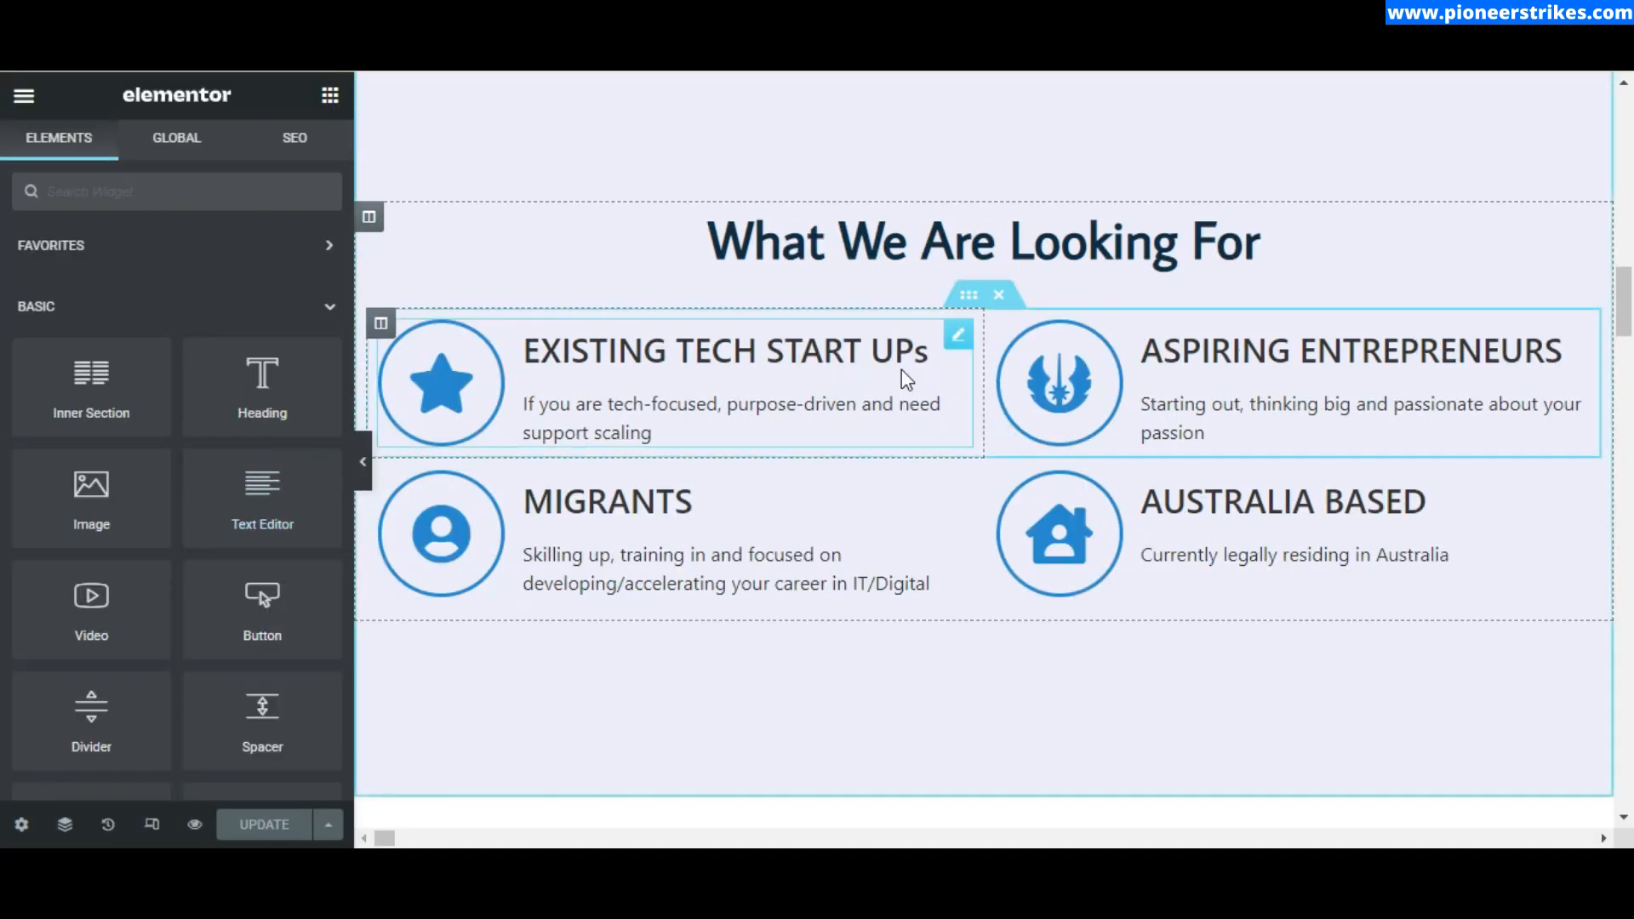
click(956, 333)
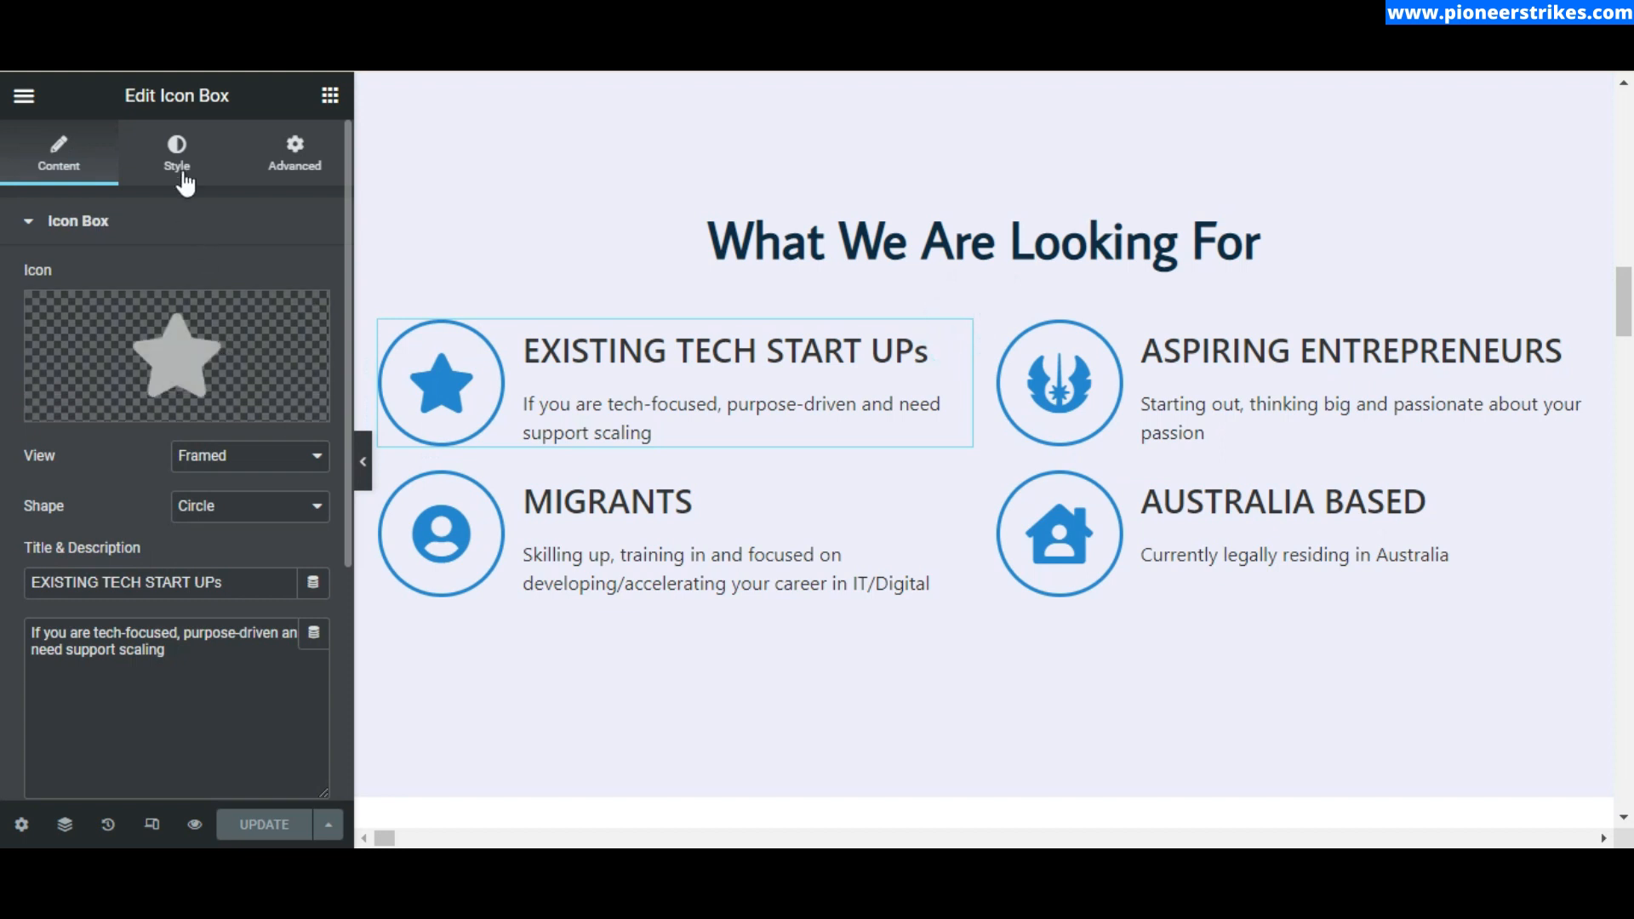
click(176, 153)
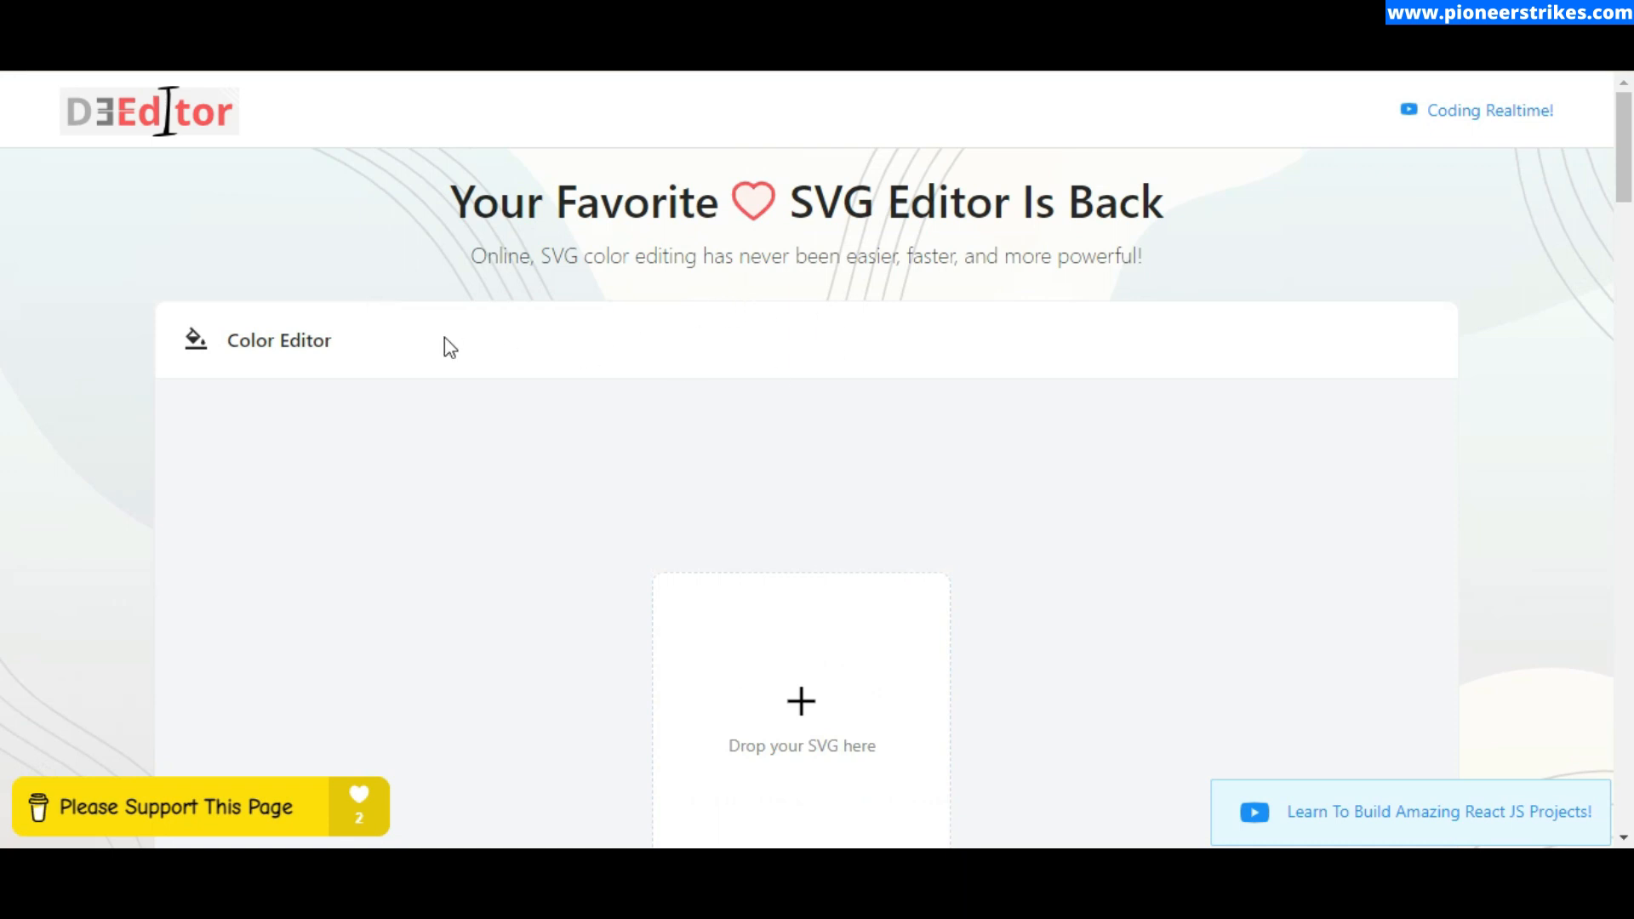
Upload the dollar-plant SVG through the Color Editor's 'Drop your SVG here' area.
scroll(down, 3)
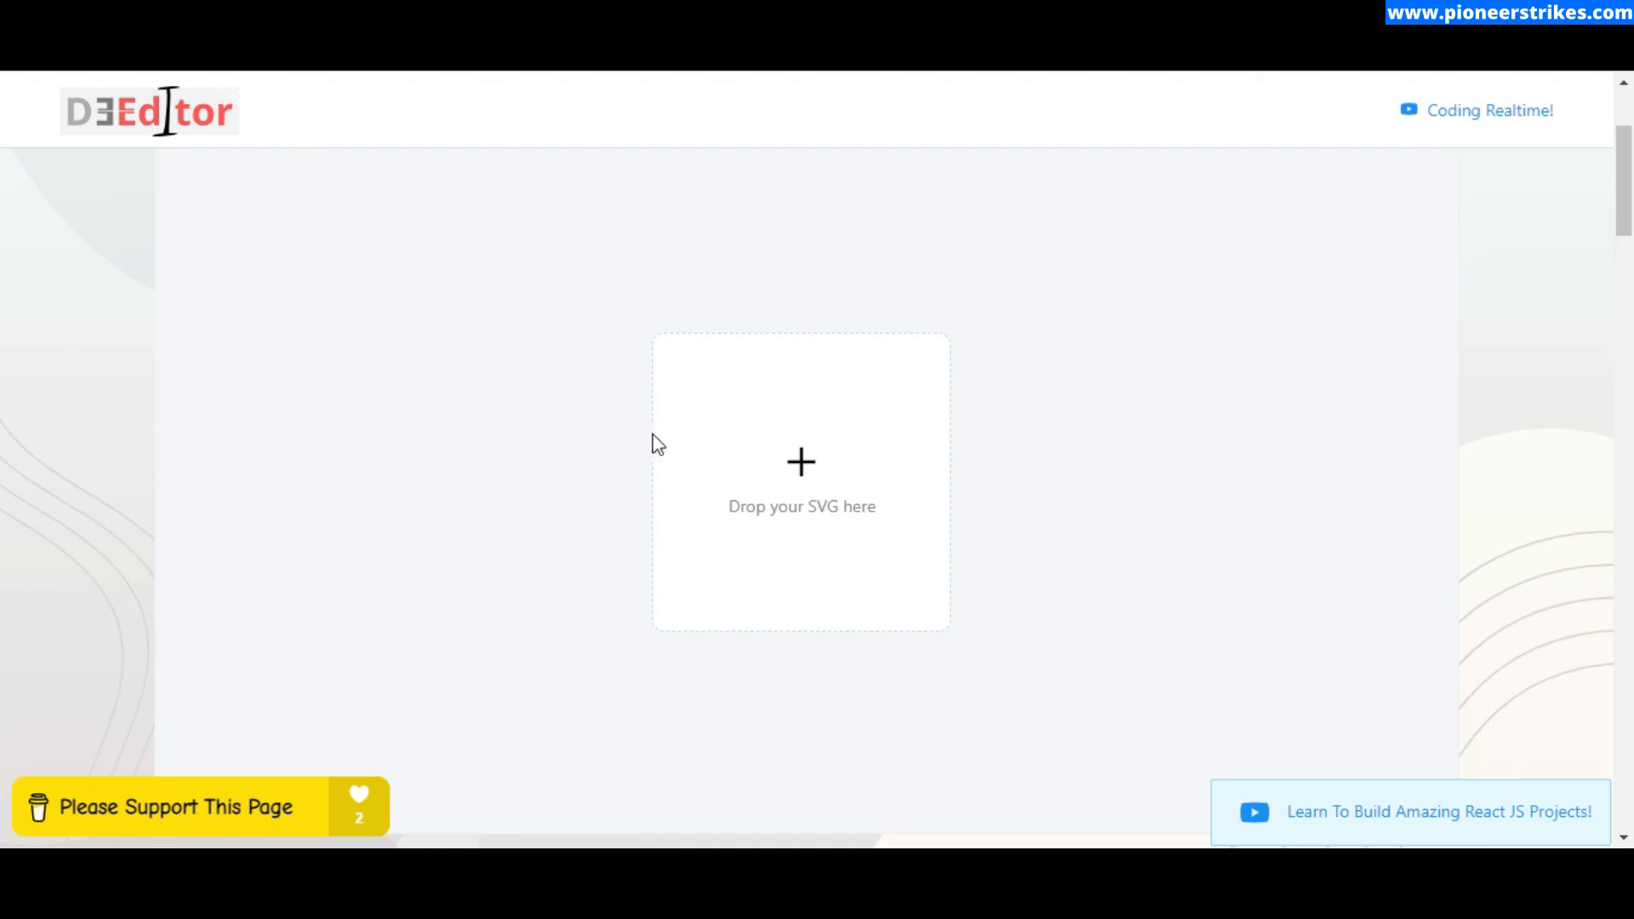
click(800, 461)
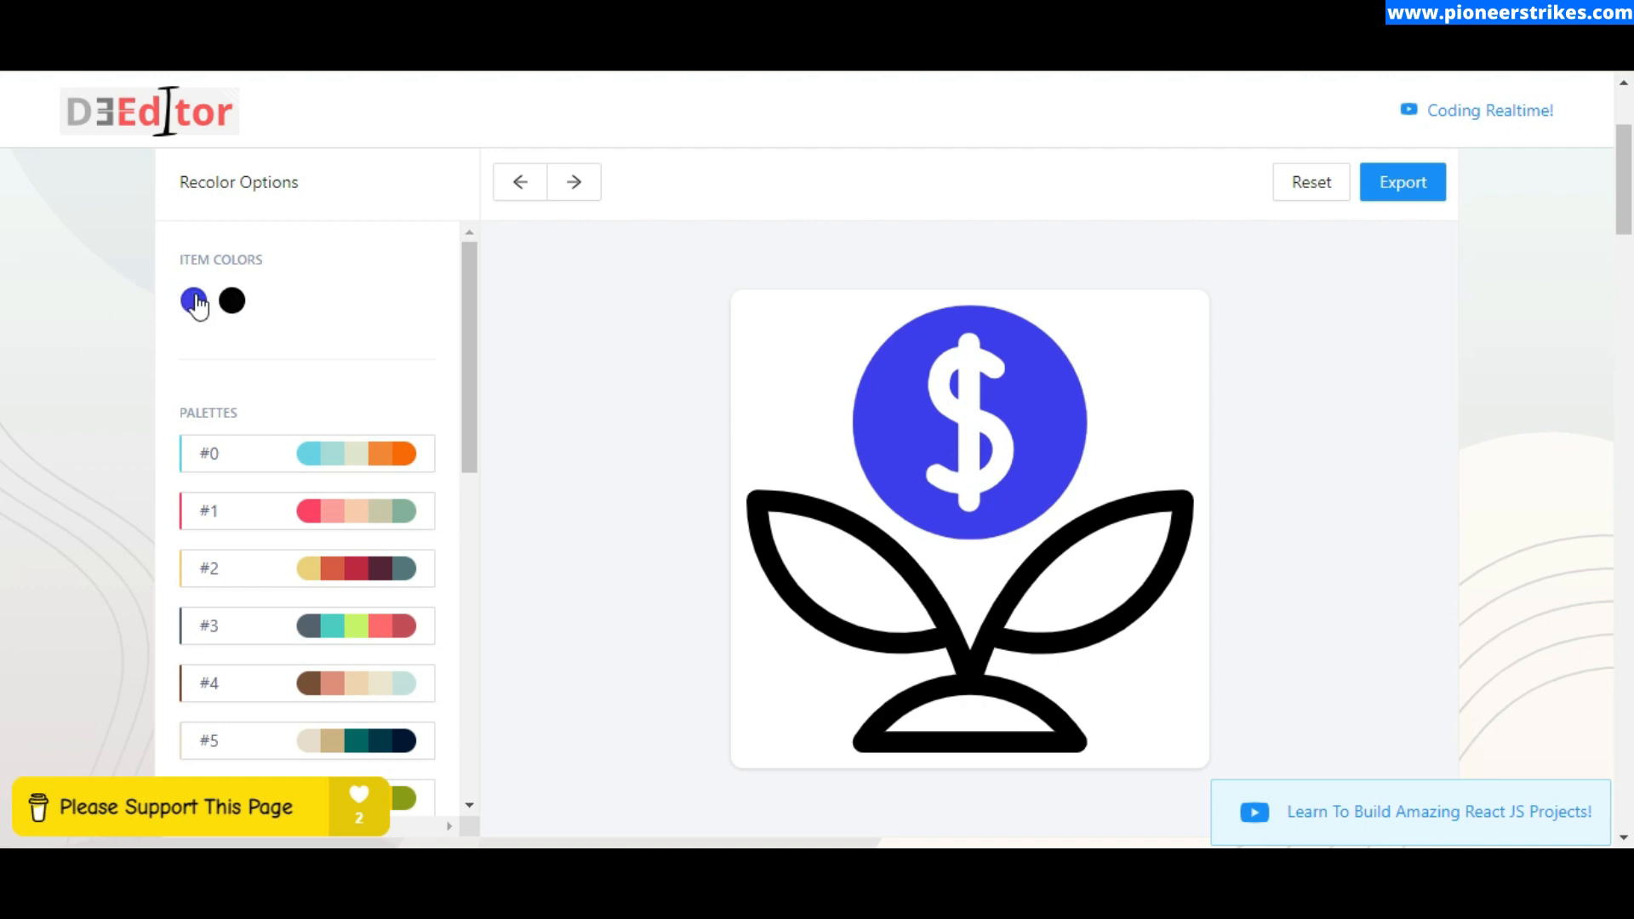
Replace the purple-blue #3E3EF4 item colour with a pasted lighter sky-blue hex code.
click(194, 301)
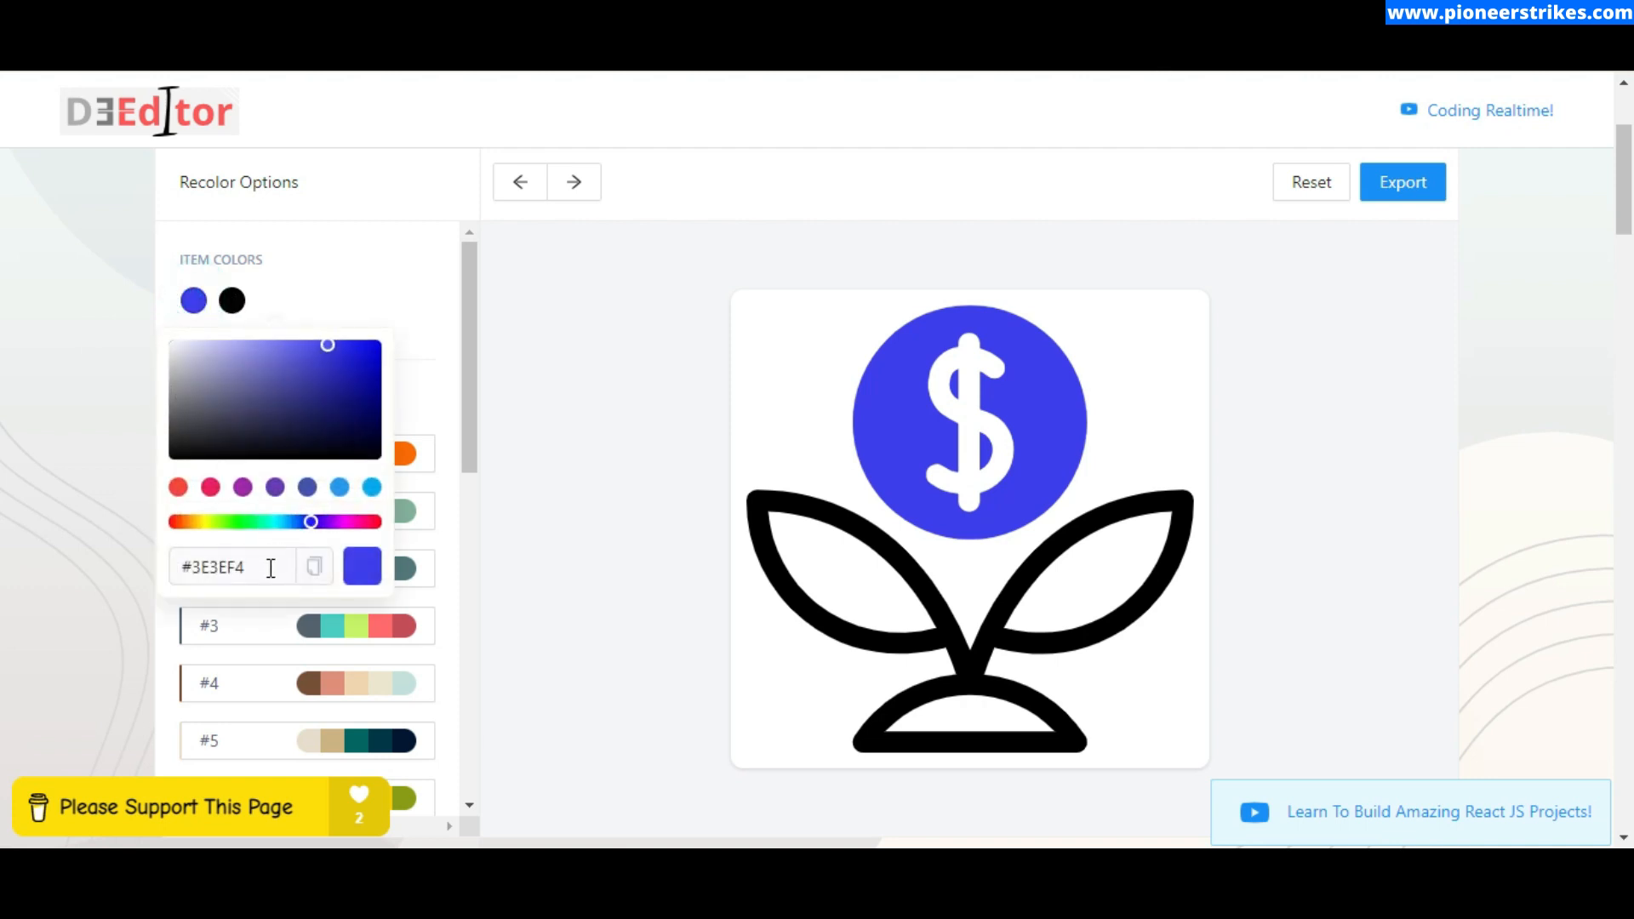
triple_click(214, 567)
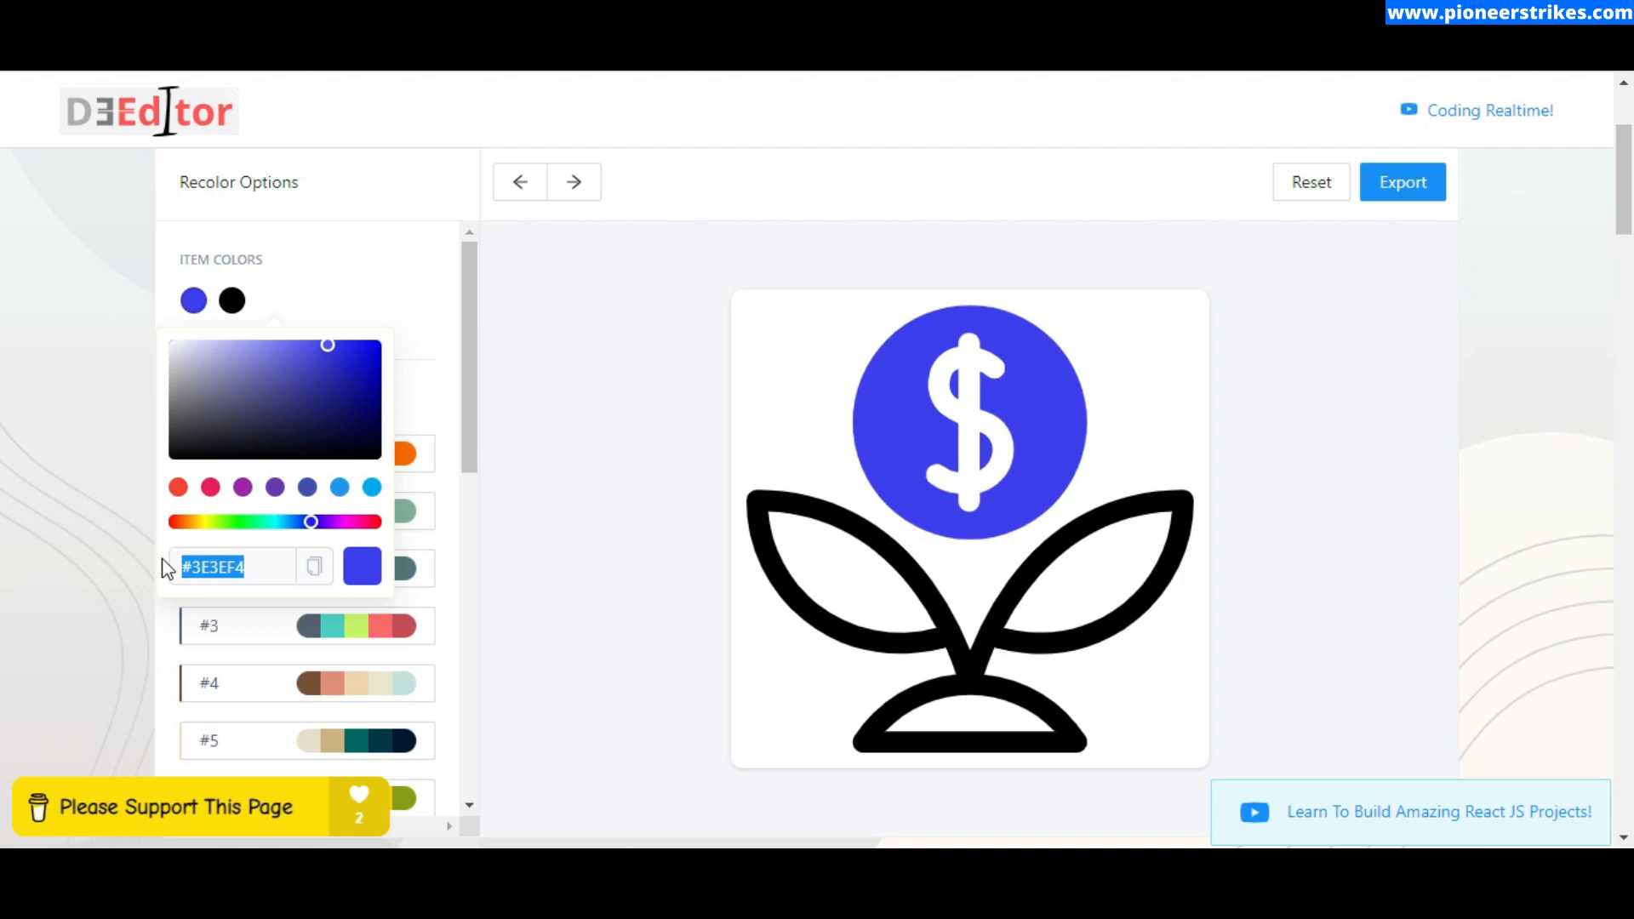
key(Win+v)
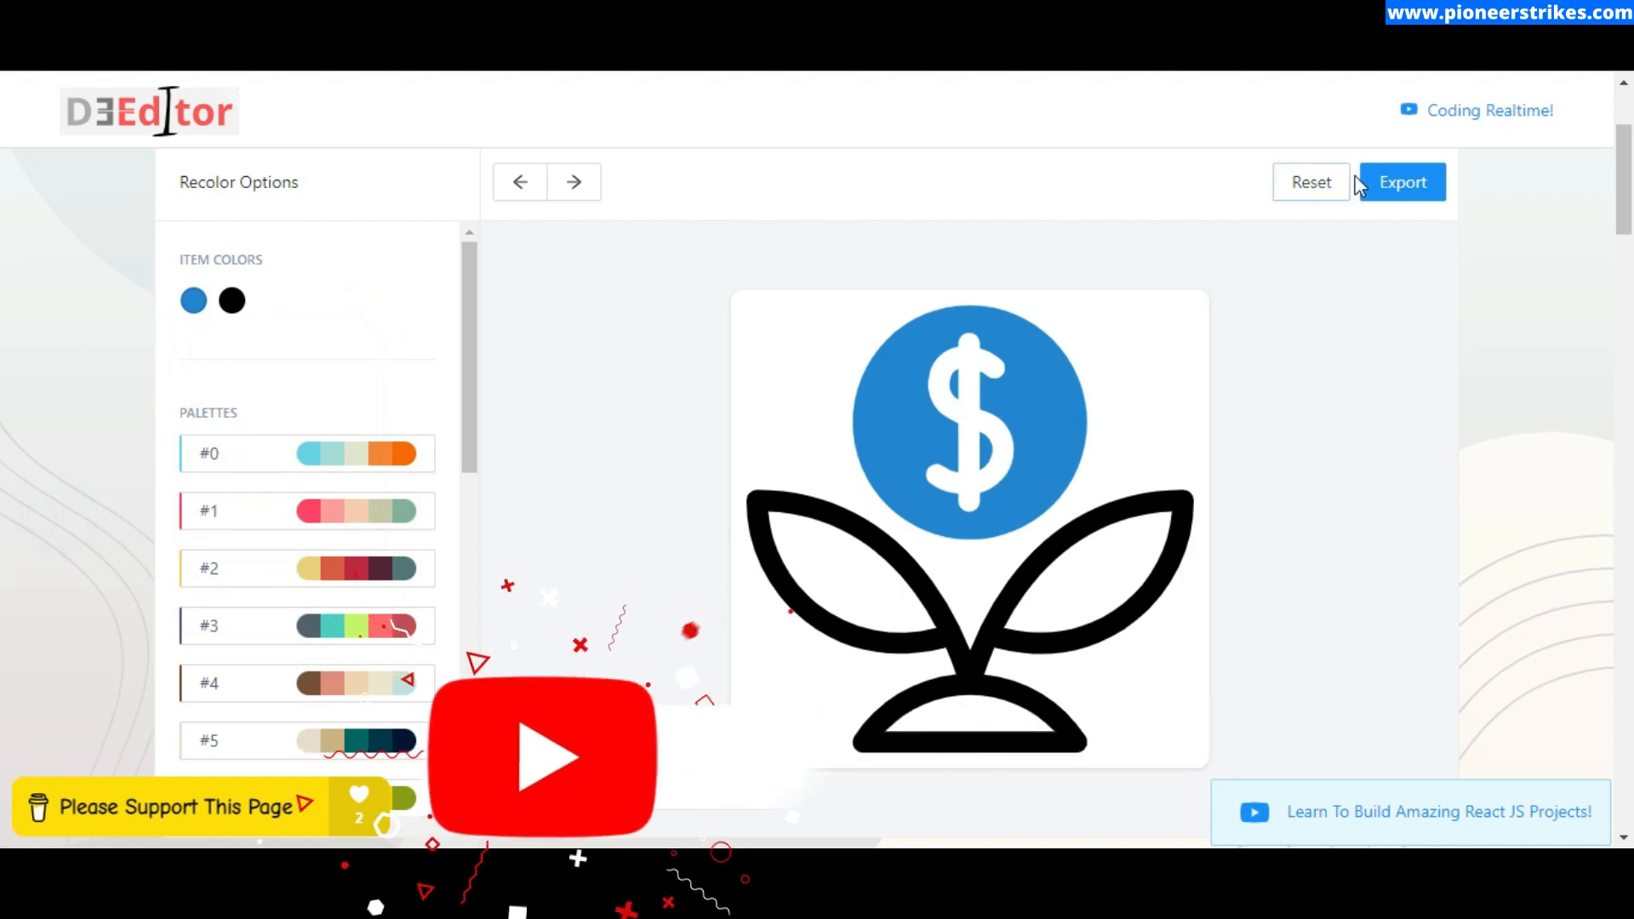
Export the recoloured dollar-plant icon using the SVG option and download the file.
click(1400, 181)
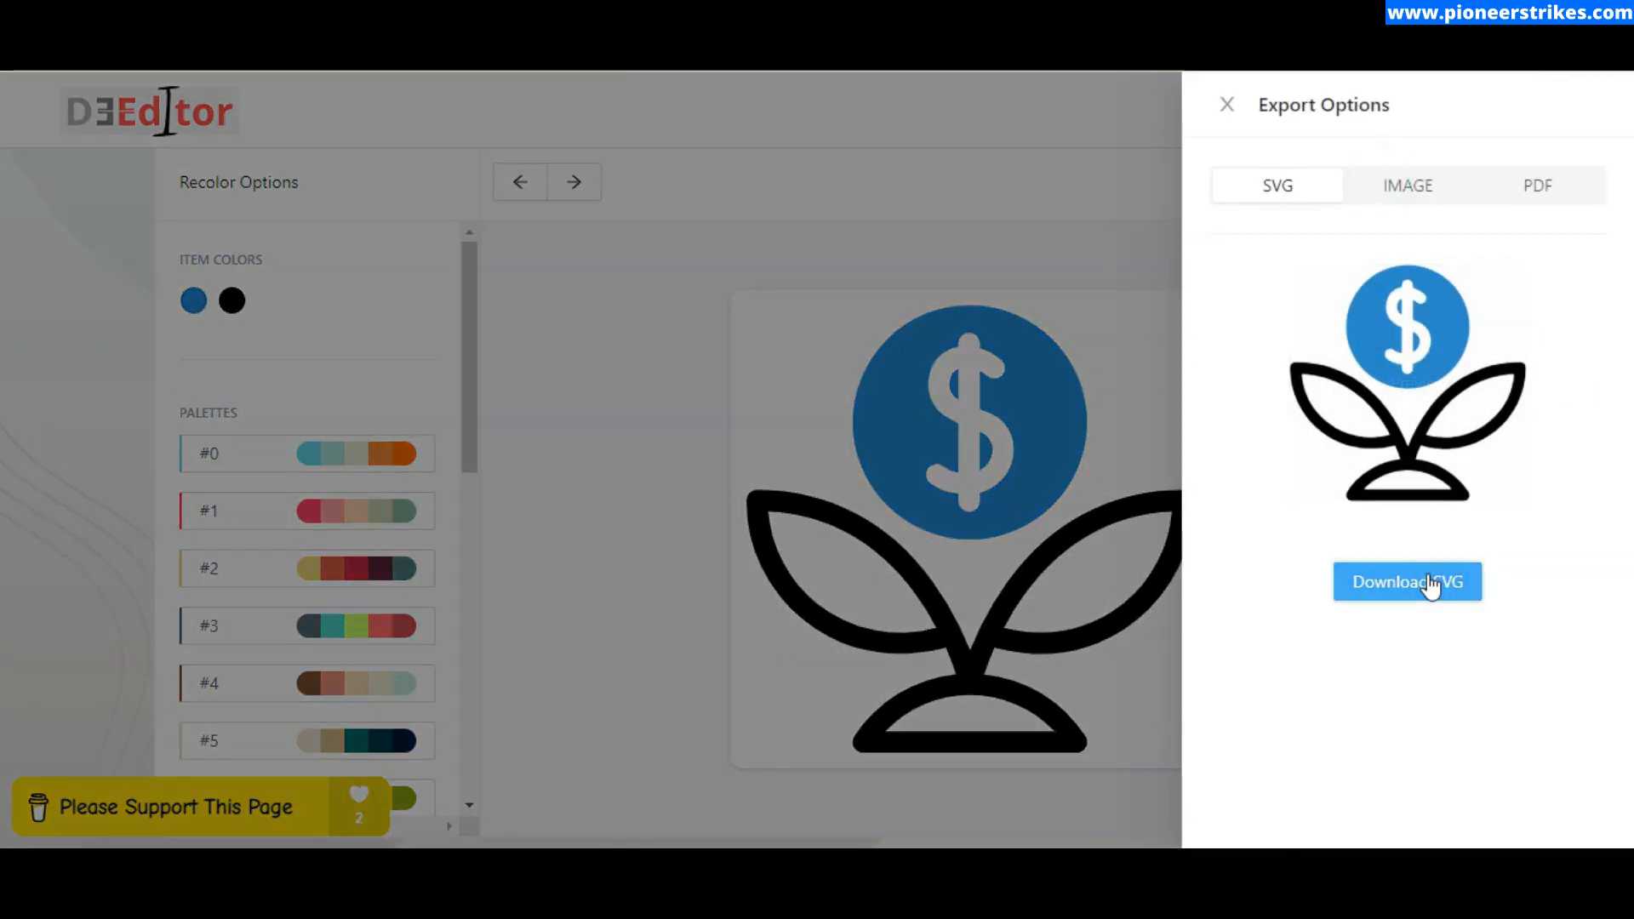
click(1406, 581)
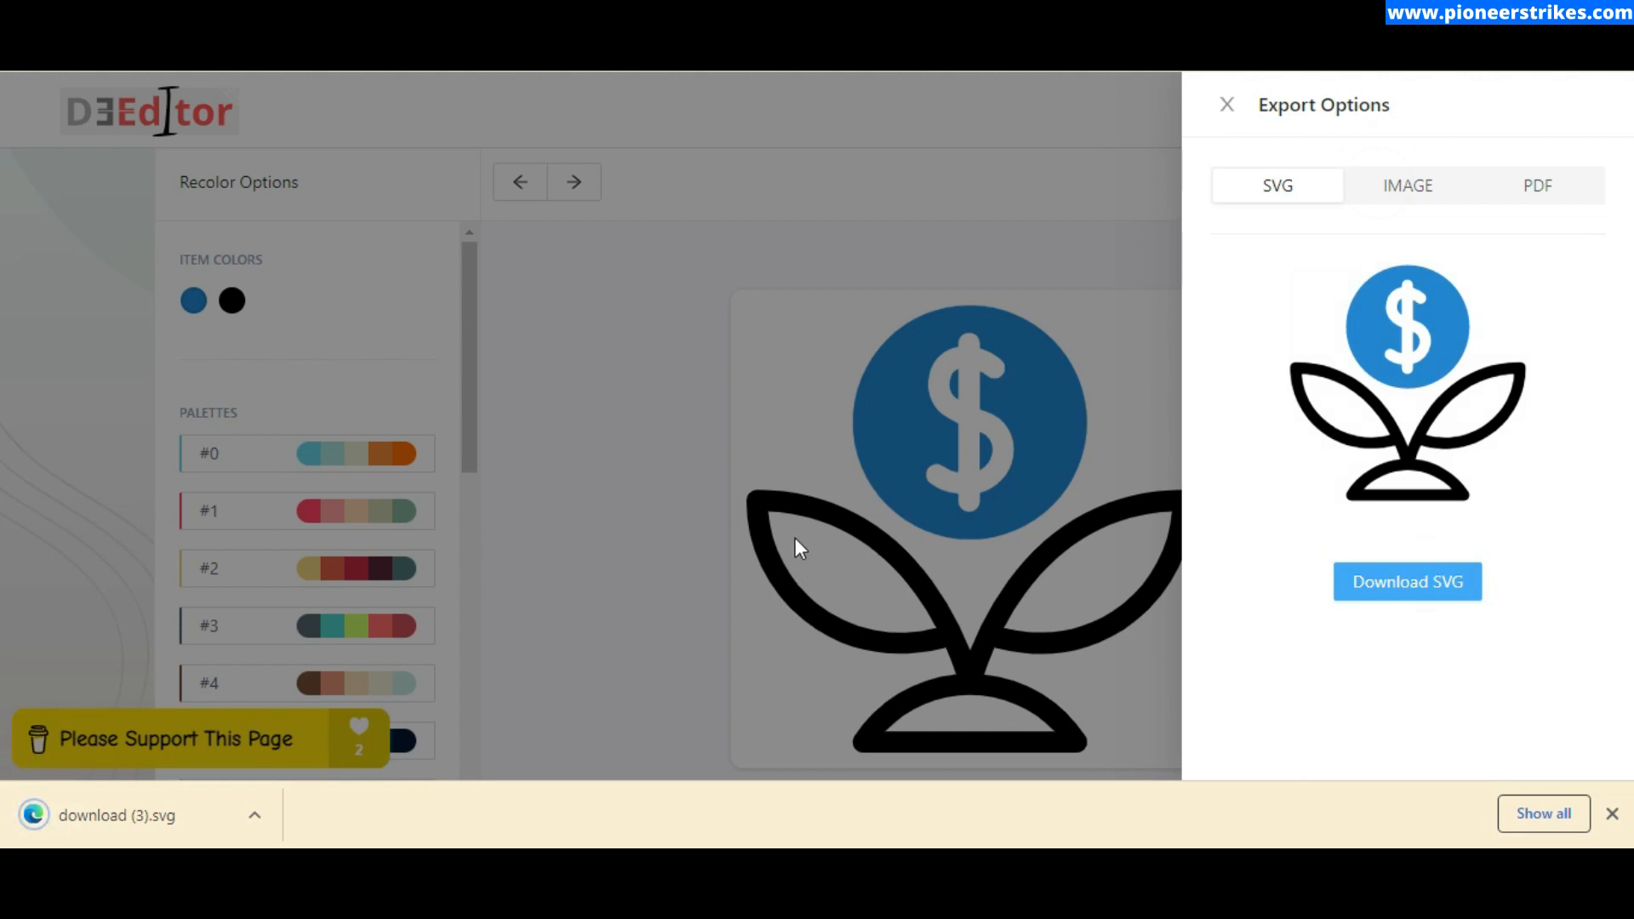
mouse_move(813, 399)
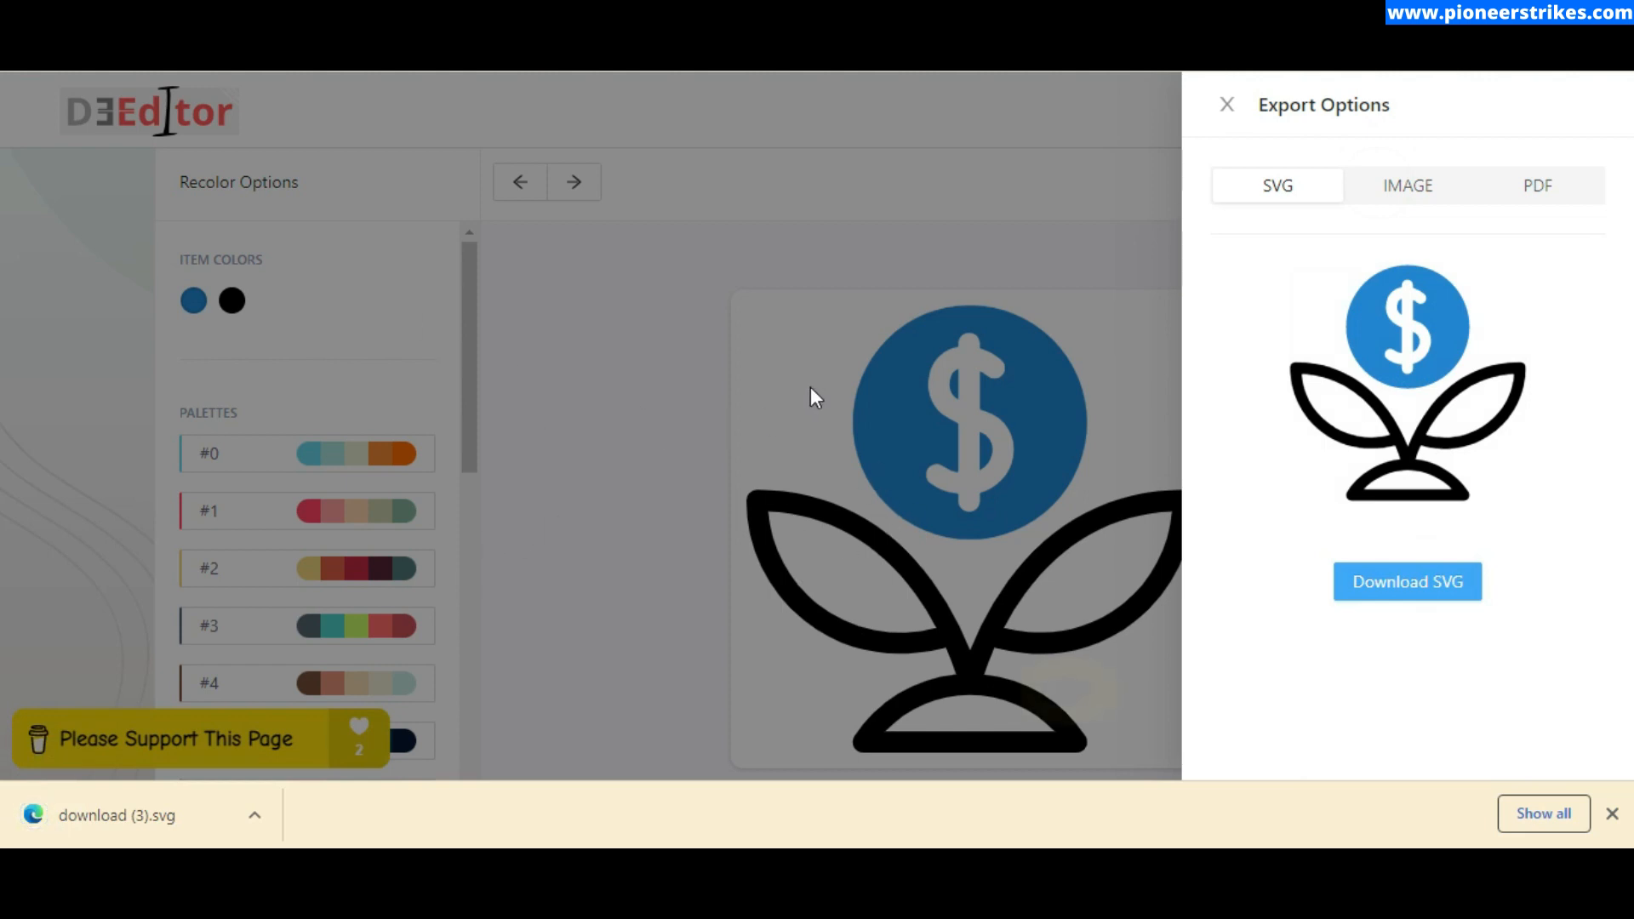